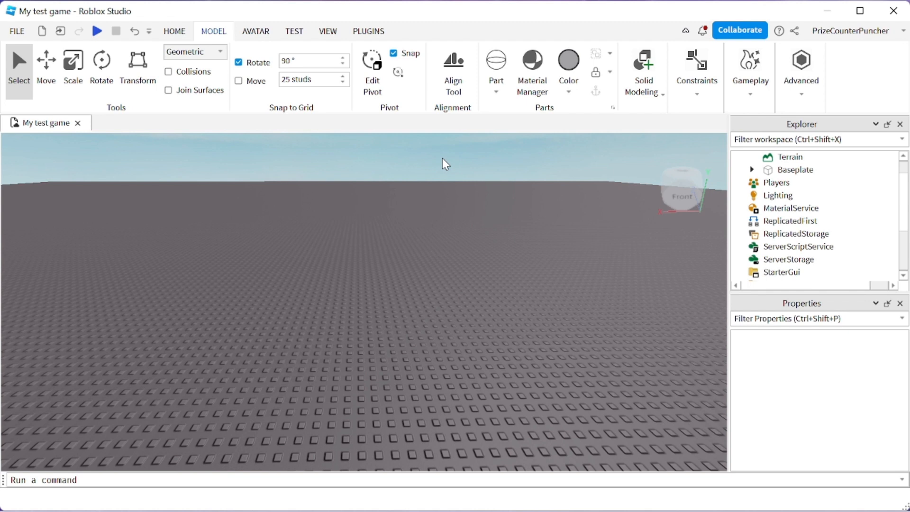
mouse_move(297, 58)
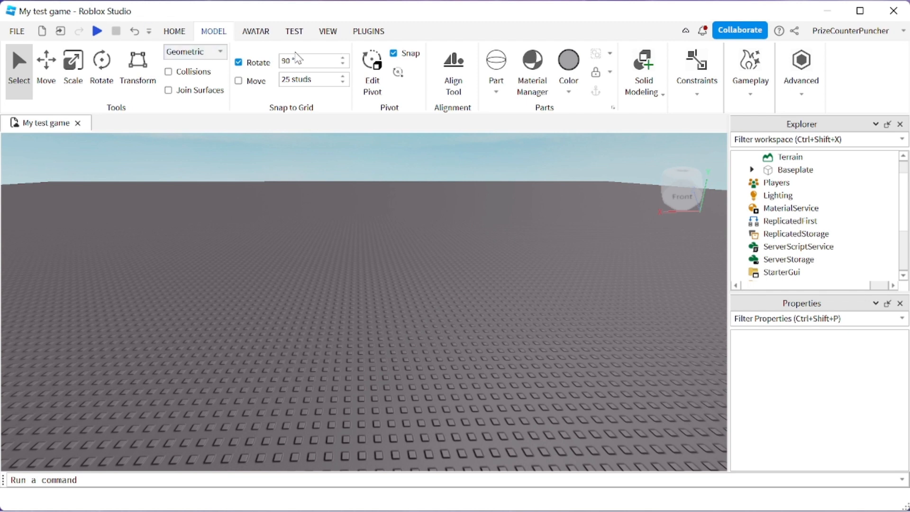
Open the Rig Builder's Generate Rig panel from the Avatar tab.
left_click(255, 31)
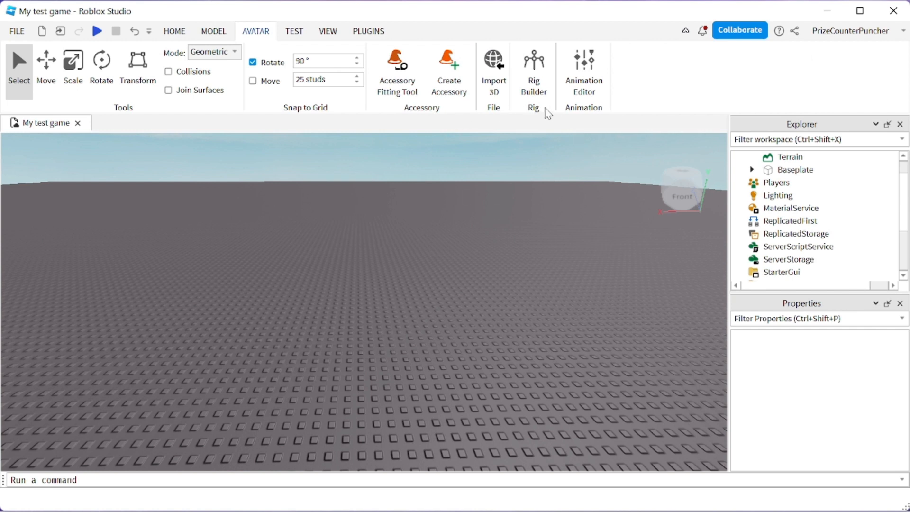
left_click(533, 67)
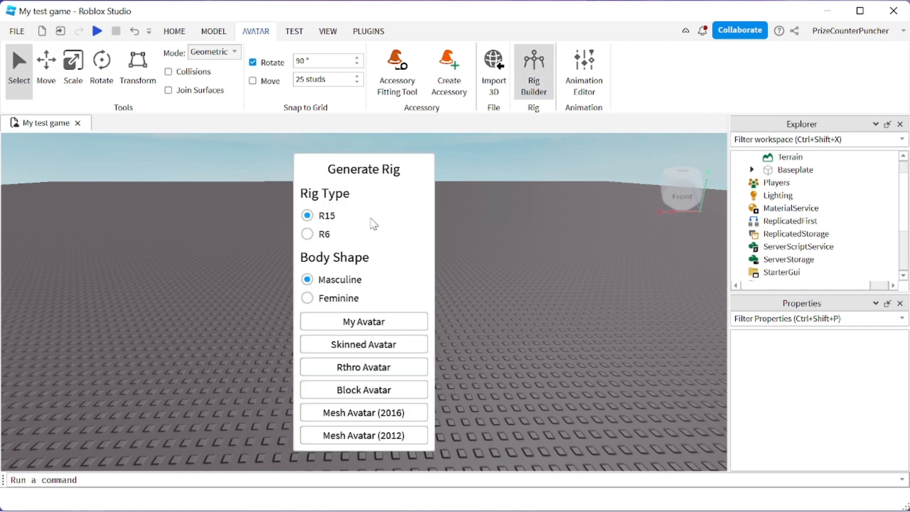
mouse_move(450, 332)
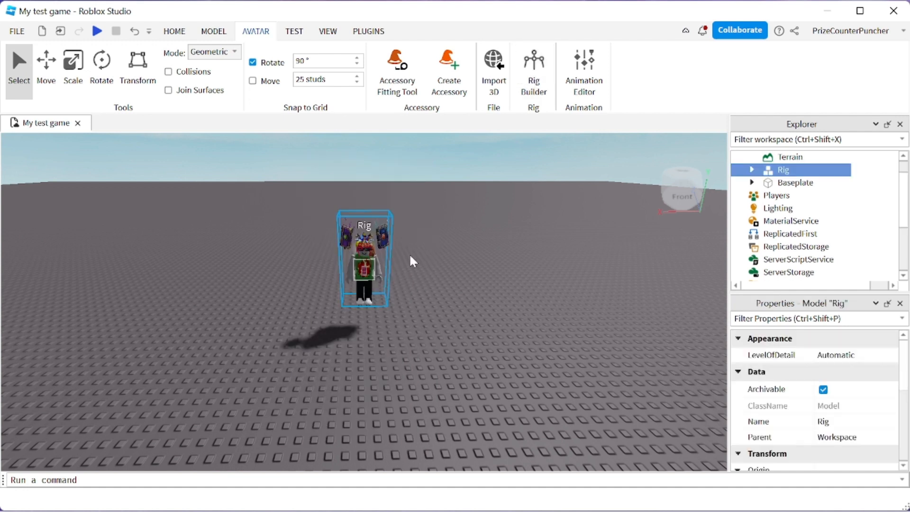
Insert a Cylinder part and lift it slightly above the baseplate with the Move tool.
left_click(173, 31)
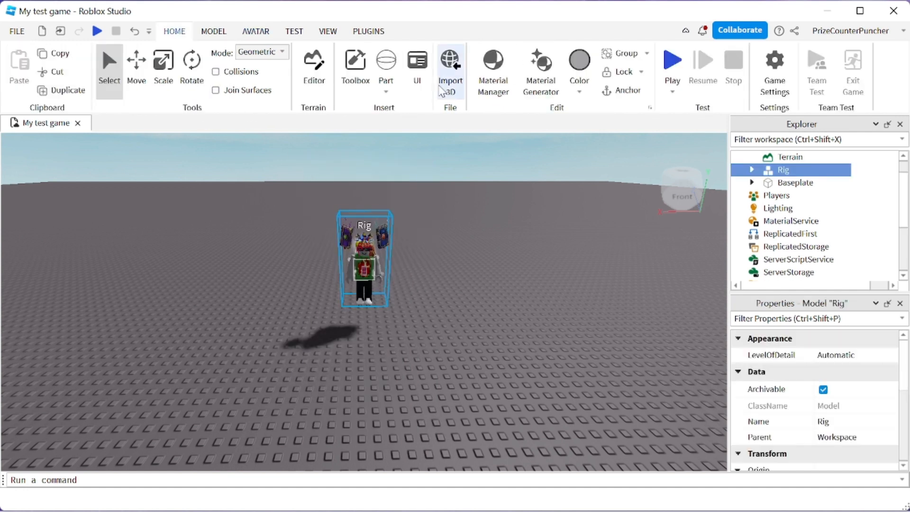
left_click(385, 78)
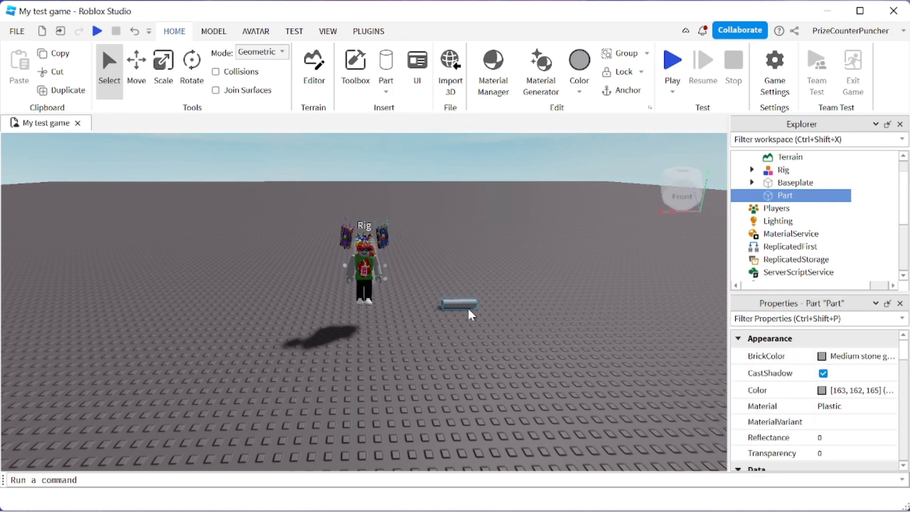
left_click(136, 64)
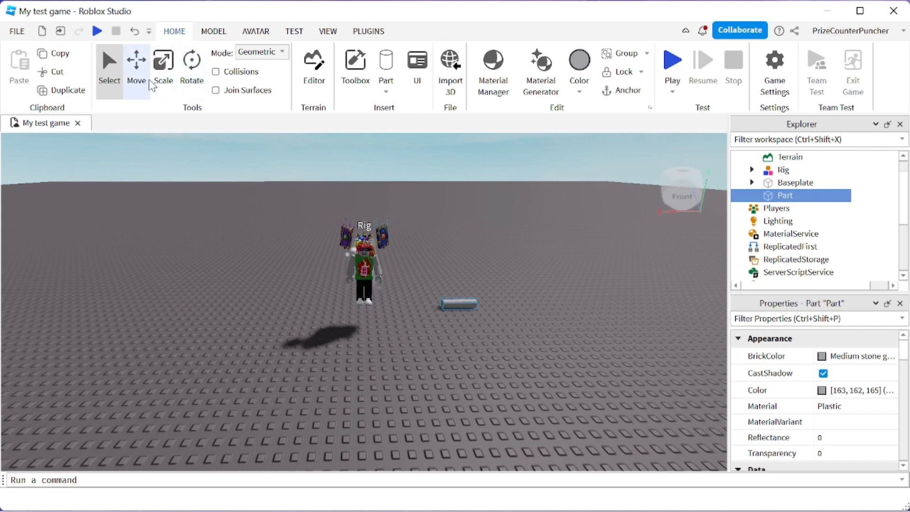
mouse_move(135, 64)
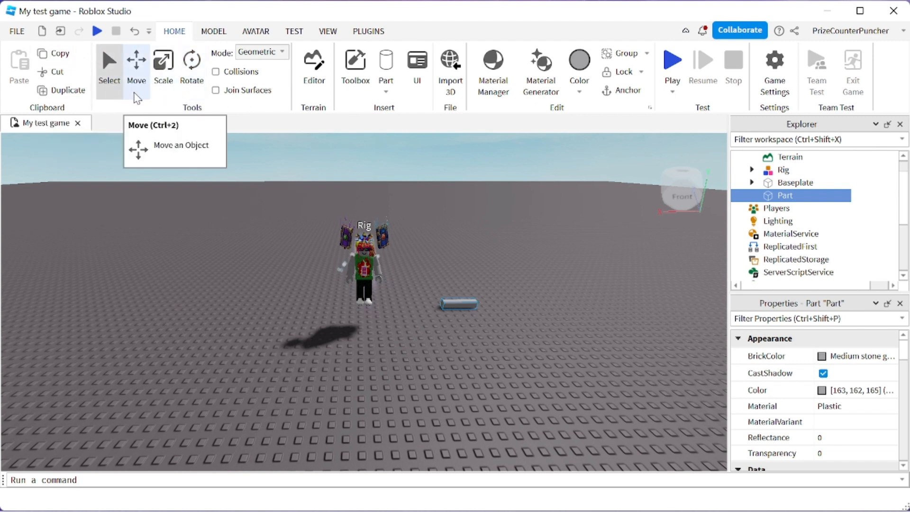
left_click(136, 60)
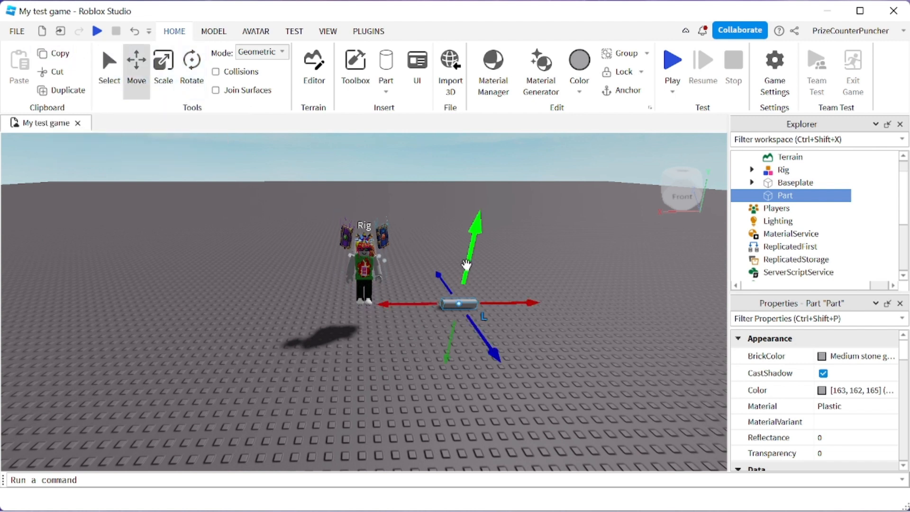
left_click_drag(464, 250, 470, 241)
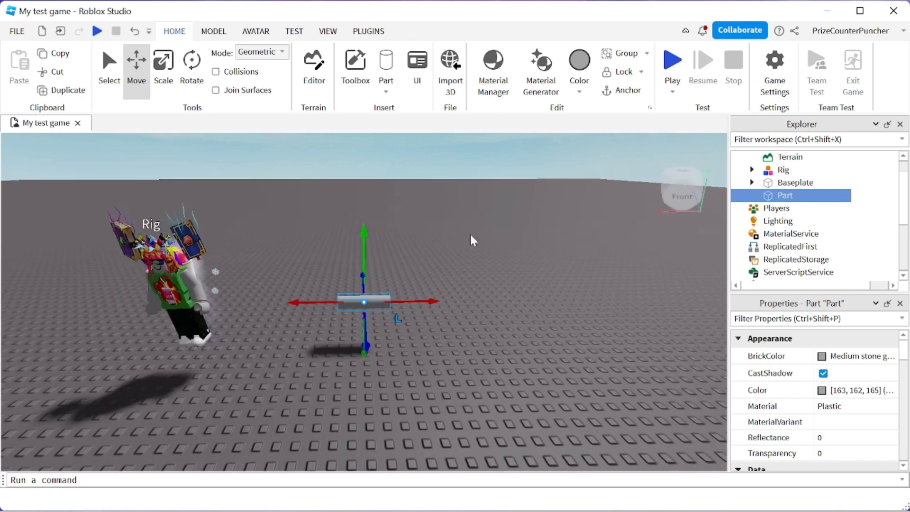
mouse_move(302, 248)
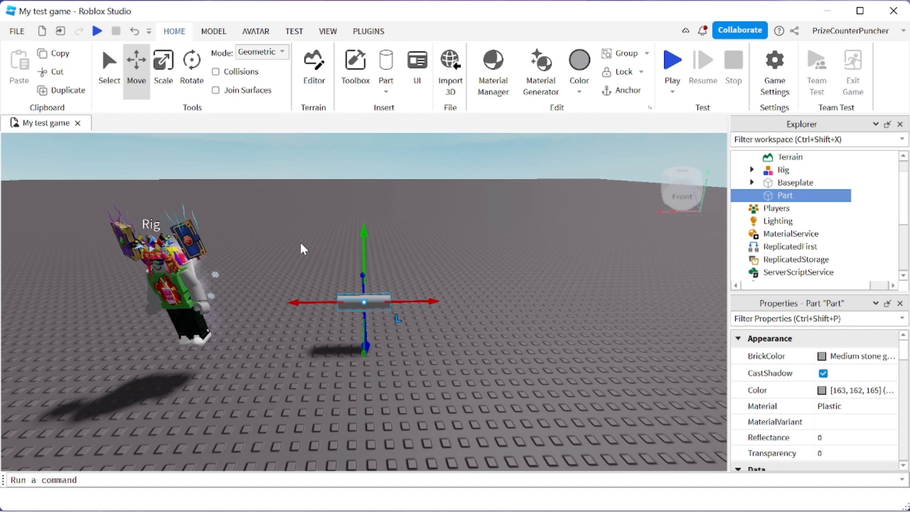
left_click(163, 65)
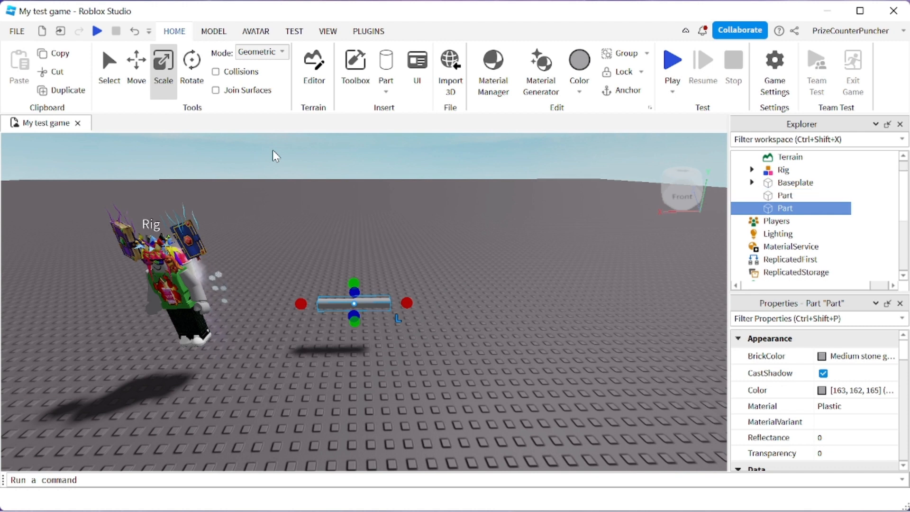
Move the copied cylinder and scale it down to a short stub beside the first.
left_click(135, 65)
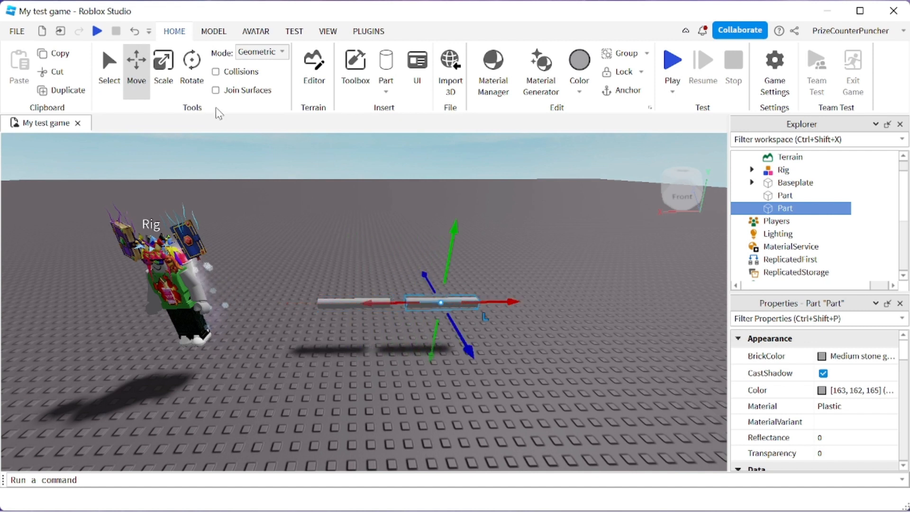
left_click(163, 64)
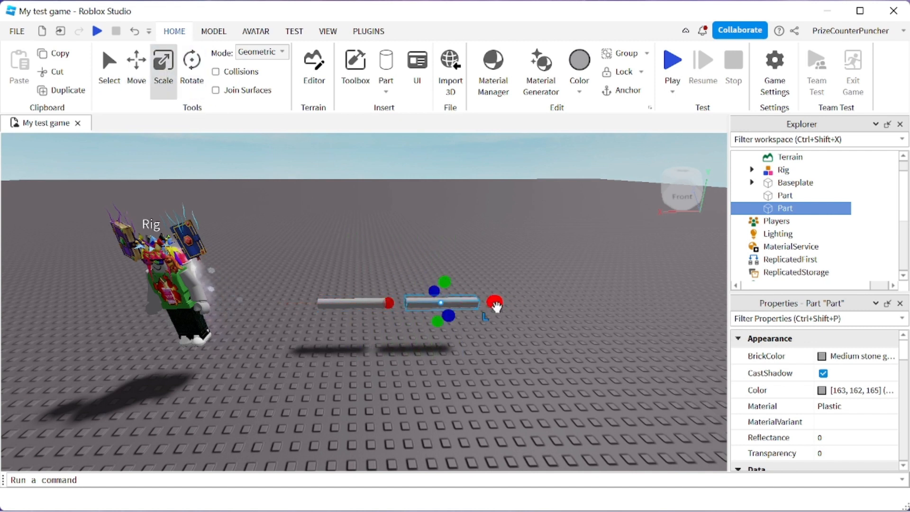
left_click_drag(494, 303, 467, 303)
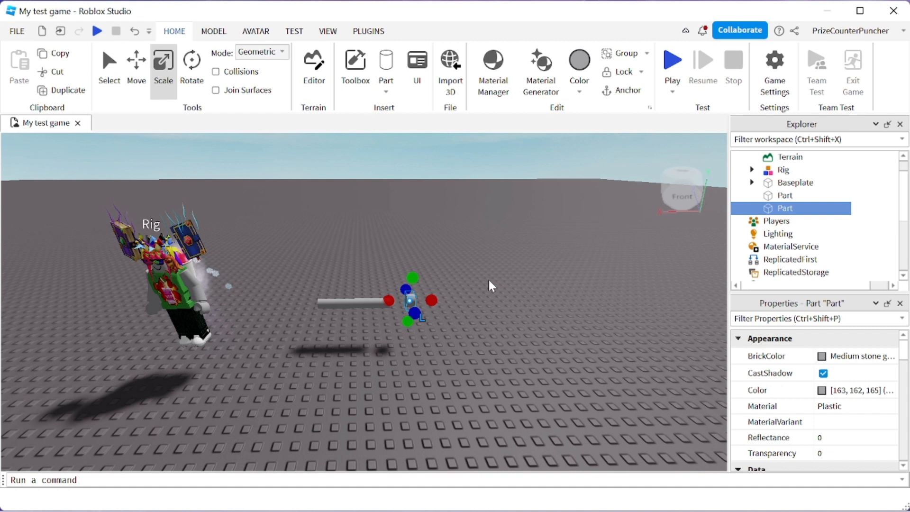
mouse_move(136, 61)
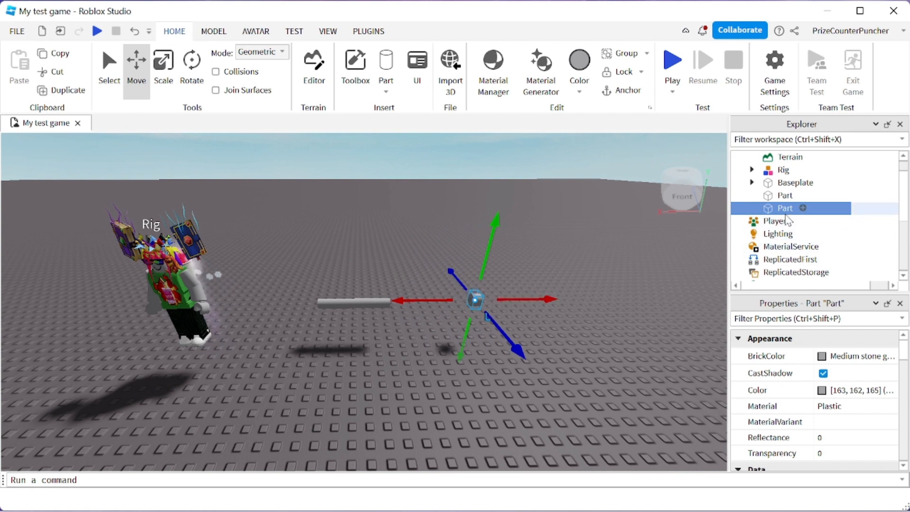
Rename the parts Base and Bulb, make Base dark and Bulb New Yeller.
double_click(784, 207)
type("Bulb")
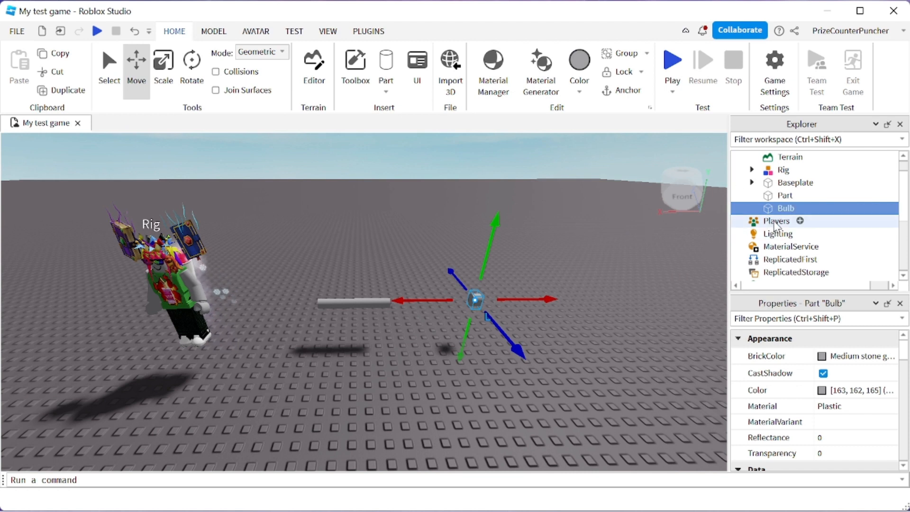
left_click(785, 194)
type("Base")
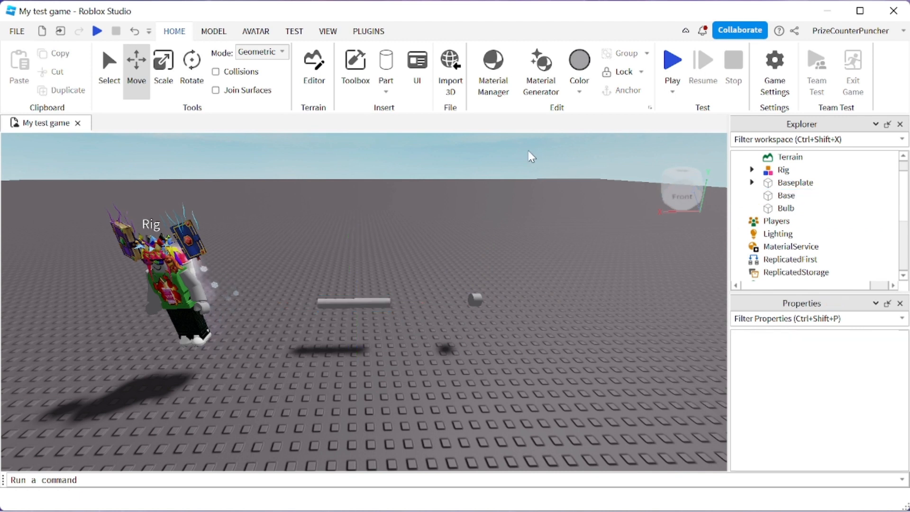
left_click(786, 195)
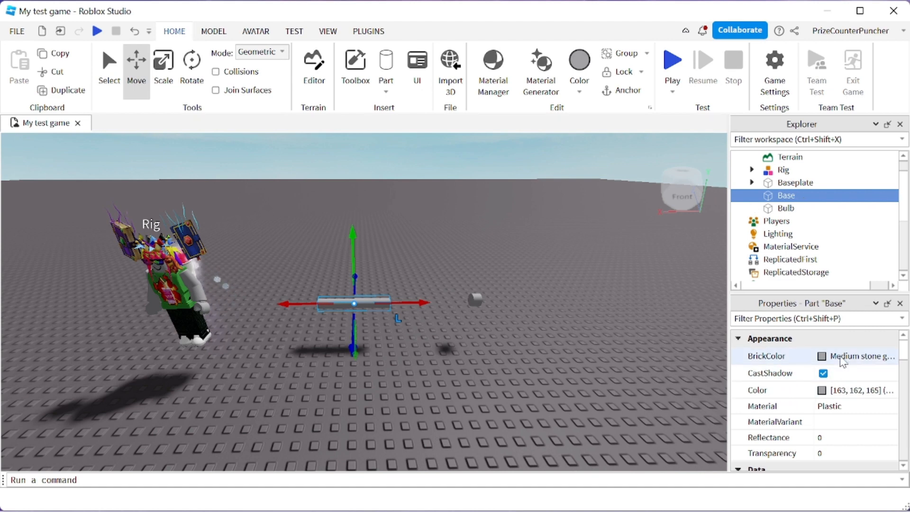
left_click(821, 356)
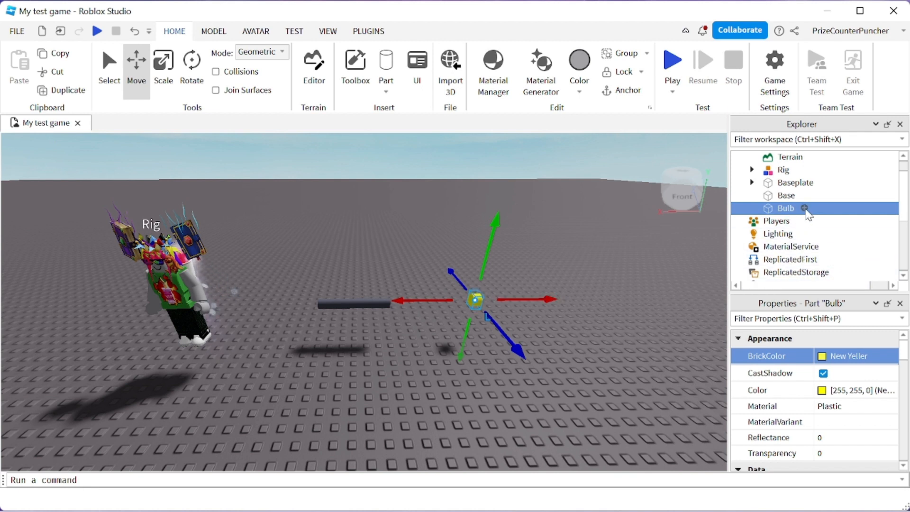
left_click(804, 209)
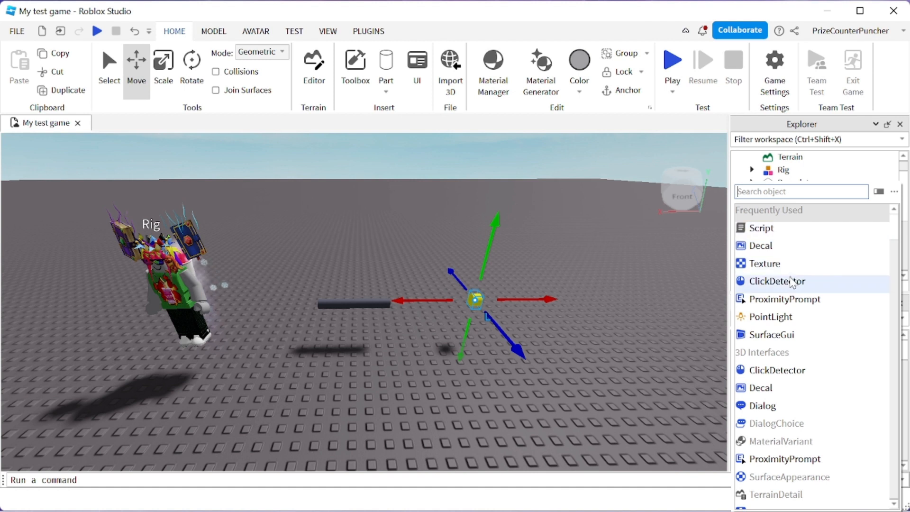
Insert a SpotLight object into the Bulb part and select it.
left_click(799, 192)
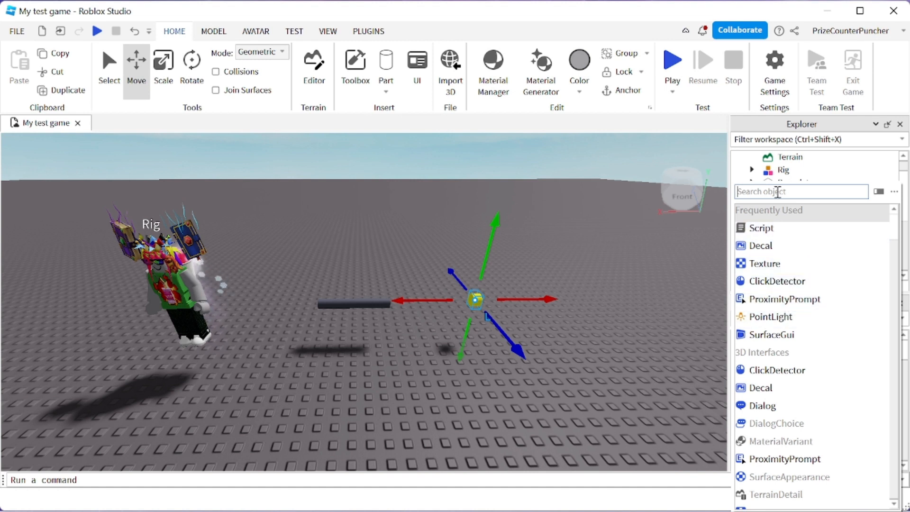
type("spo")
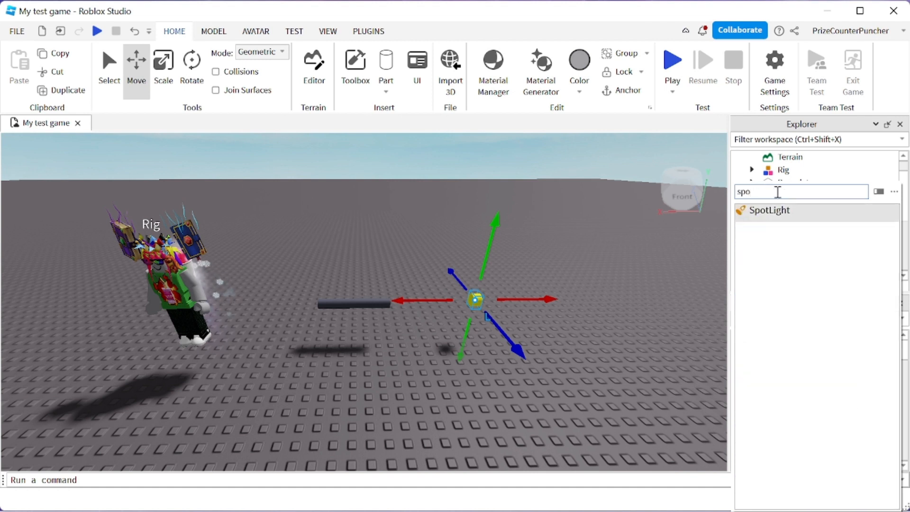
left_click(786, 207)
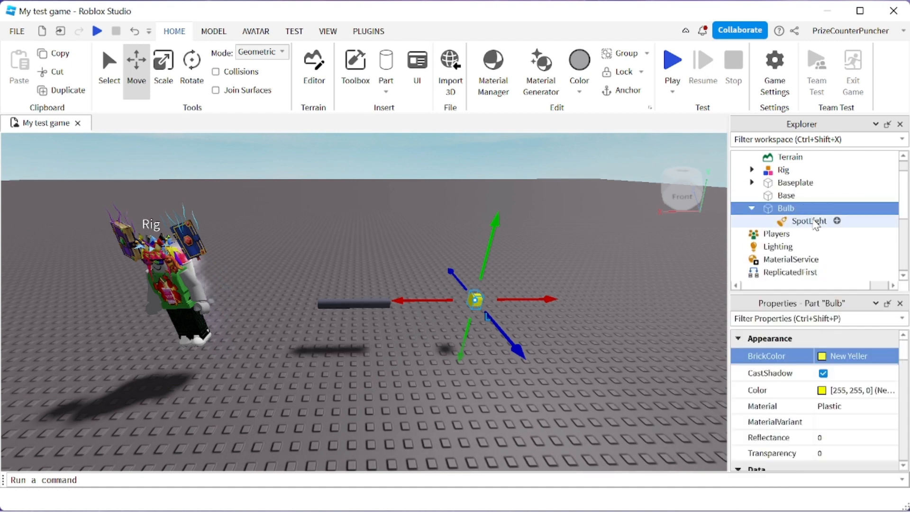
left_click(808, 221)
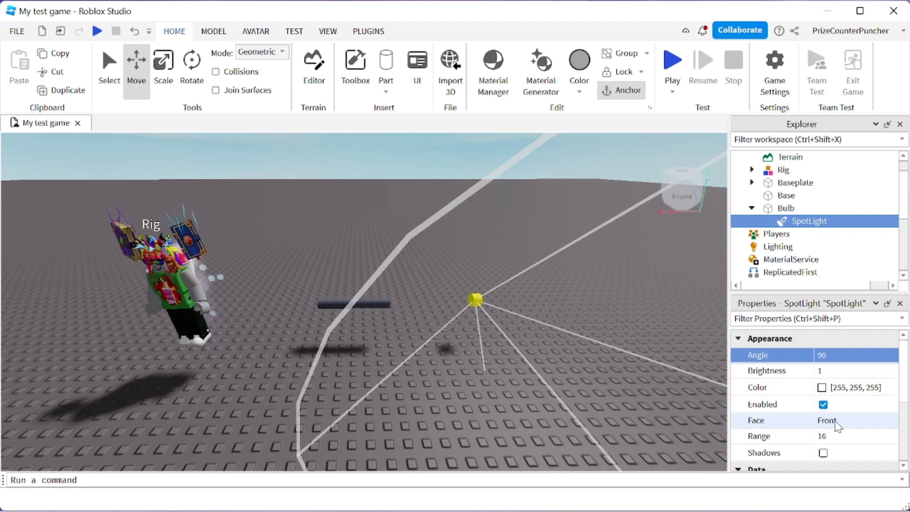
Set the SpotLight to Face Left, Brightness ~20, pale yellow Color, Range 33, Shadows on.
left_click(853, 420)
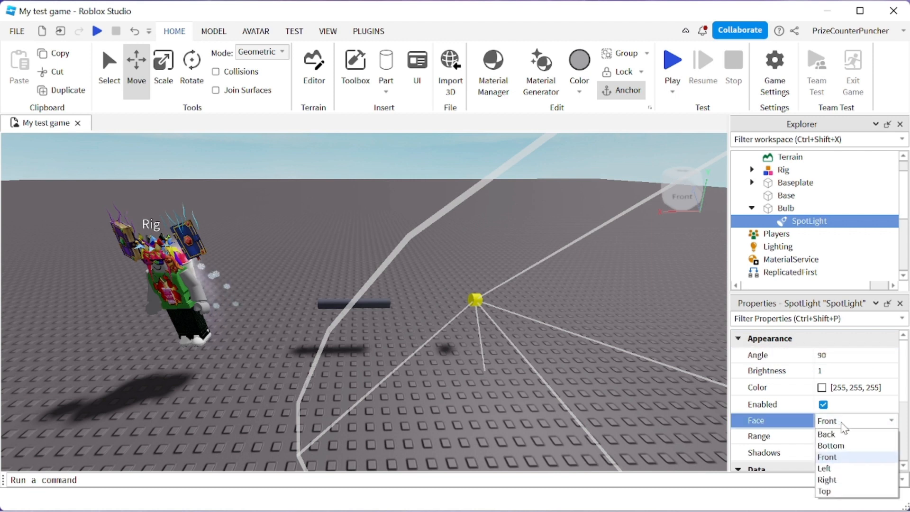
mouse_move(823, 467)
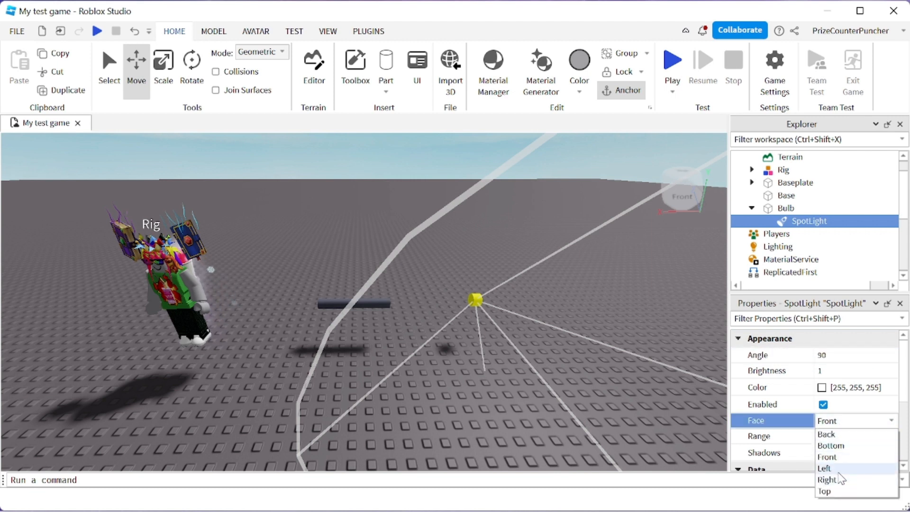
left_click(824, 468)
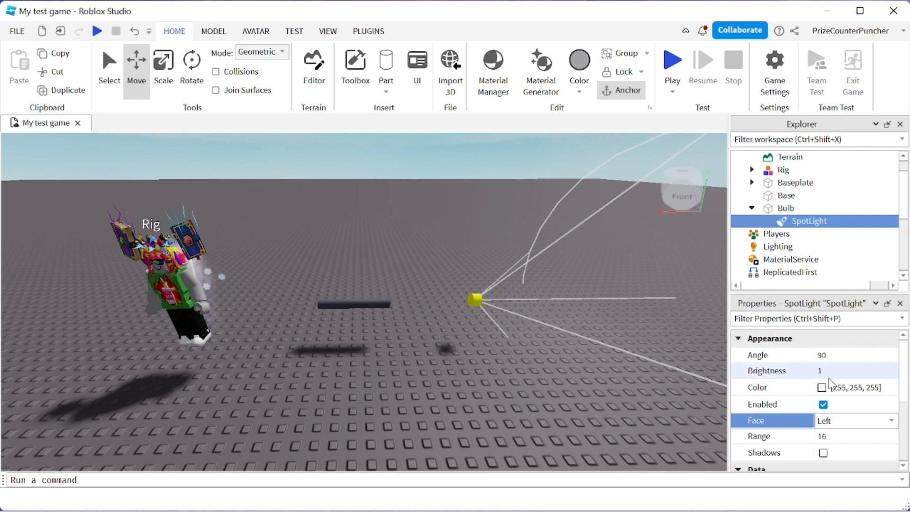
mouse_move(838, 372)
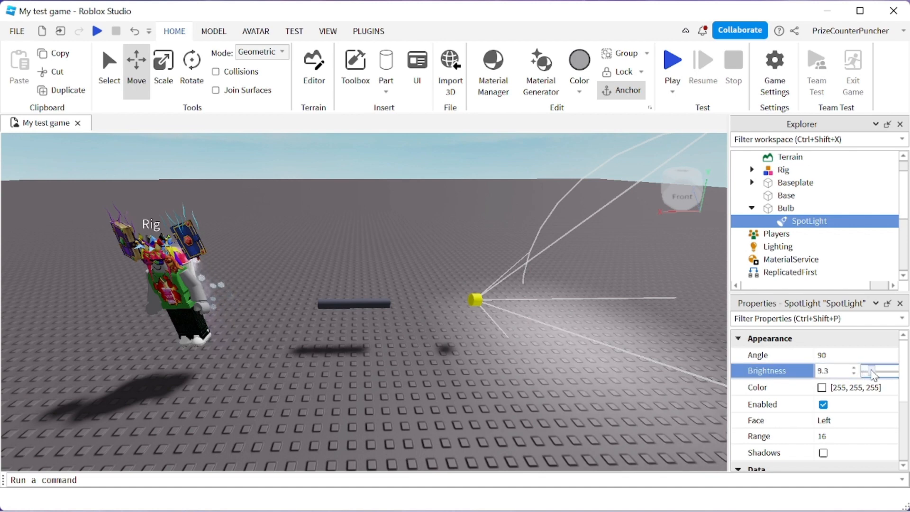
left_click_drag(871, 370, 896, 370)
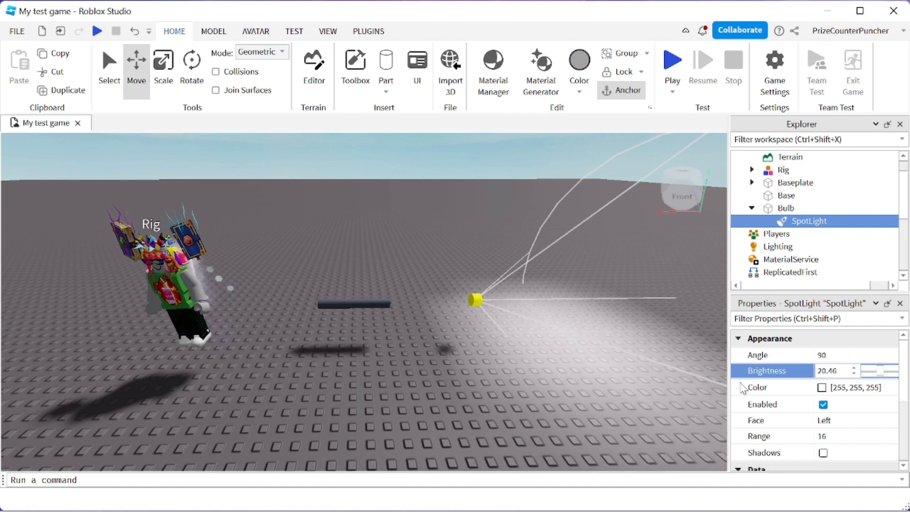
left_click(822, 387)
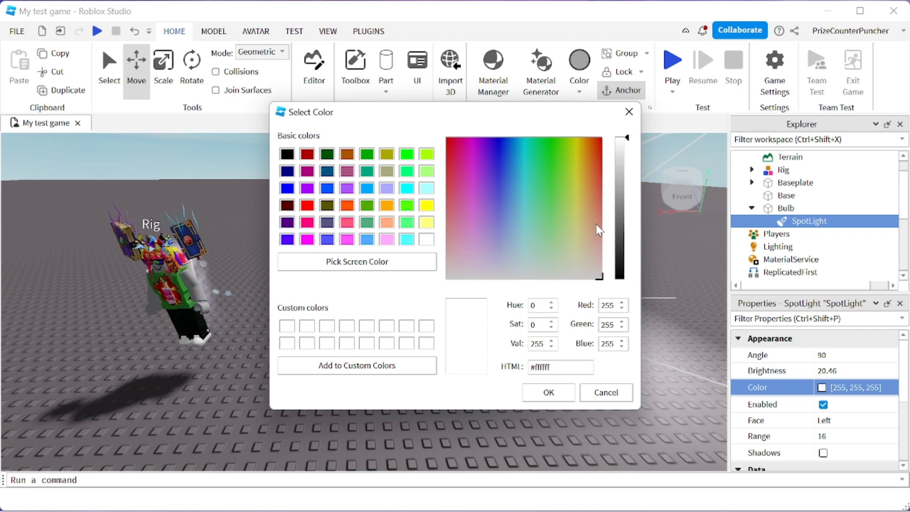
left_click(547, 392)
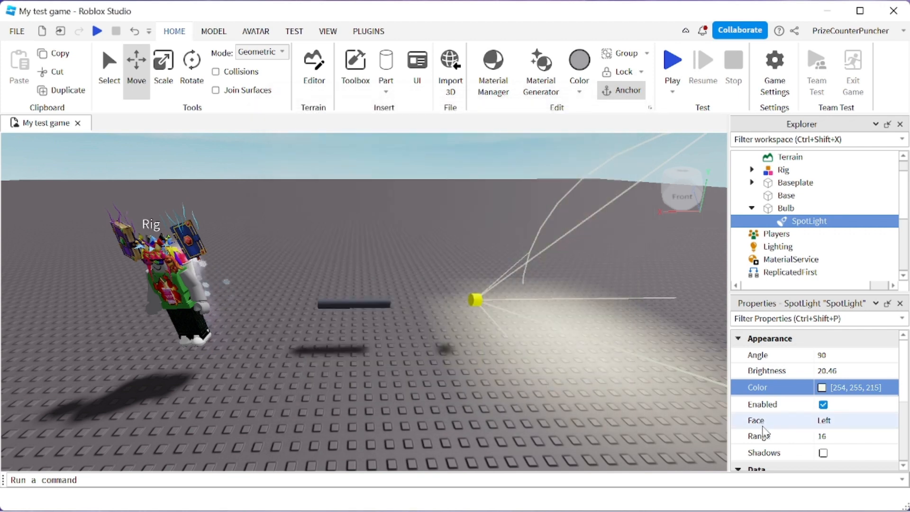
left_click(822, 435)
type("33")
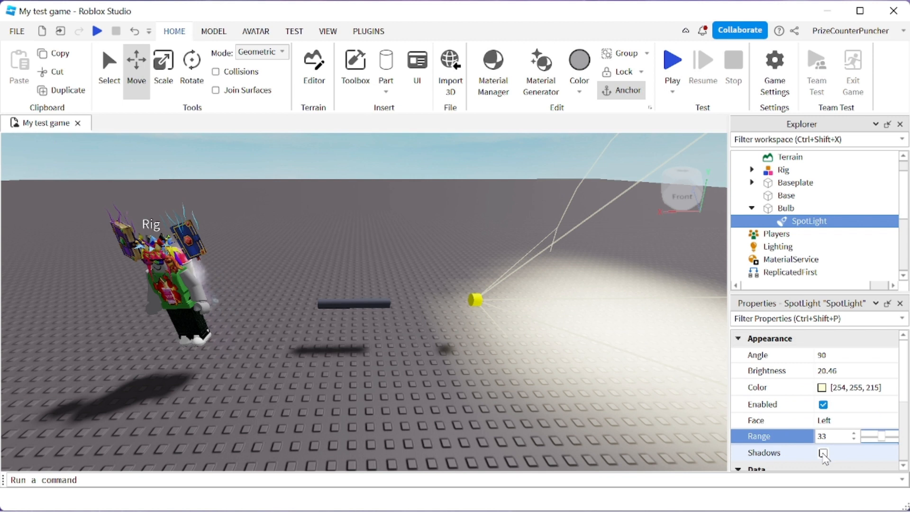
left_click(822, 453)
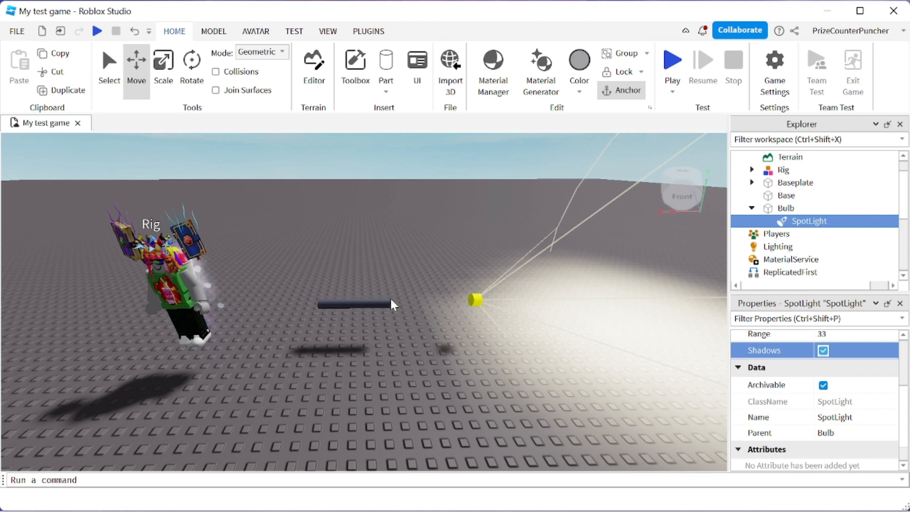
mouse_move(392, 323)
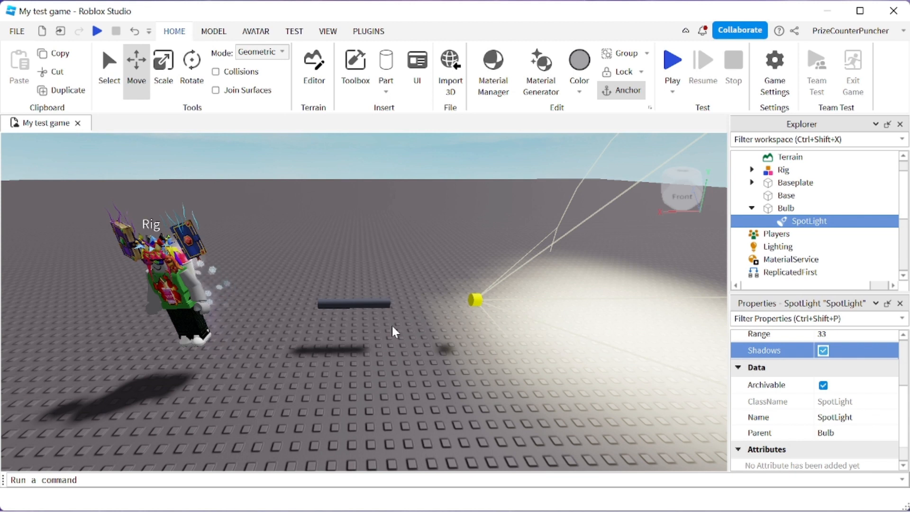
mouse_move(211, 55)
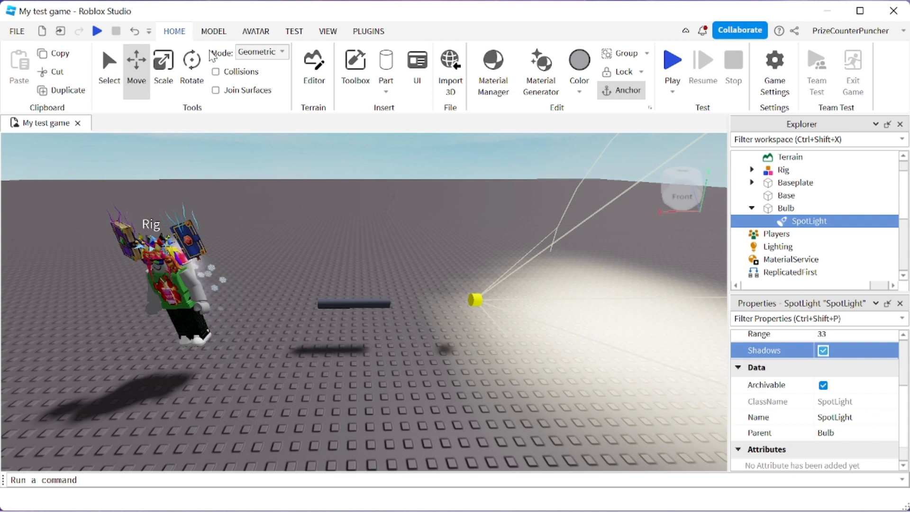
Attach a Rigid Constraint between the Base cylinder and the Bulb from the Model tab.
left_click(212, 31)
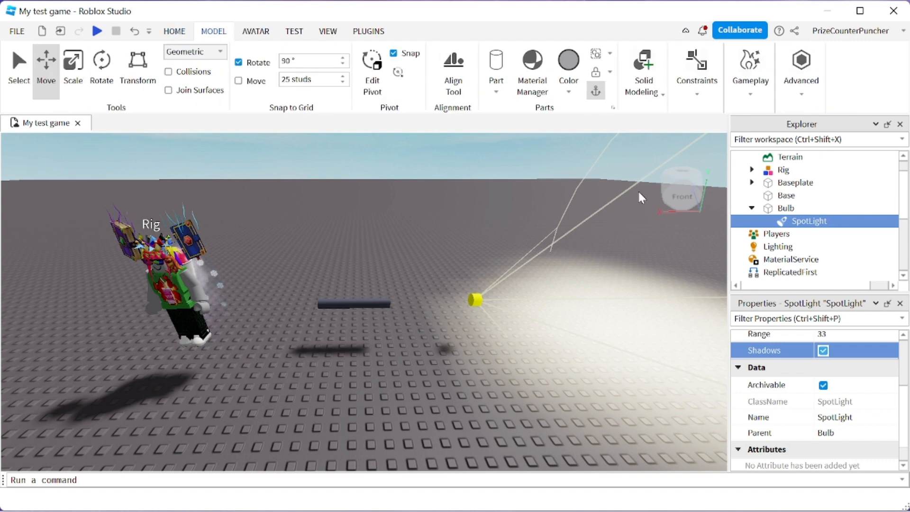
left_click(695, 70)
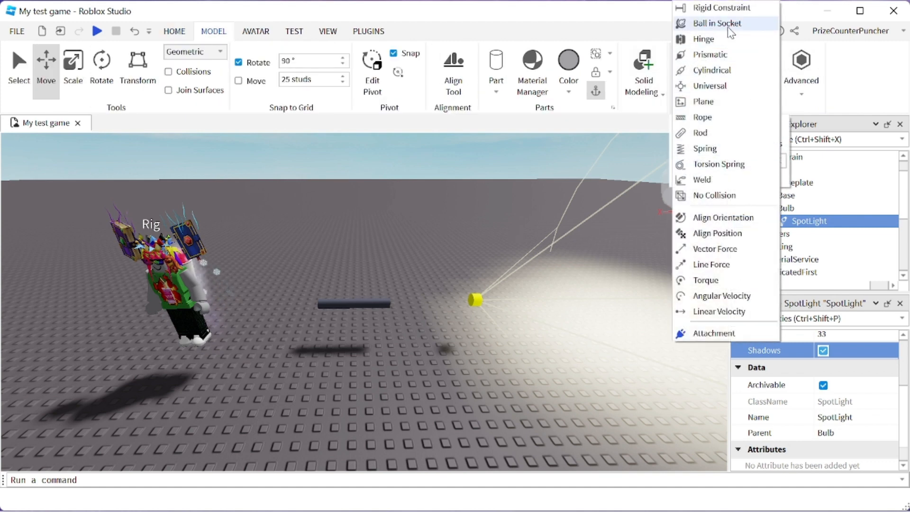
mouse_move(722, 7)
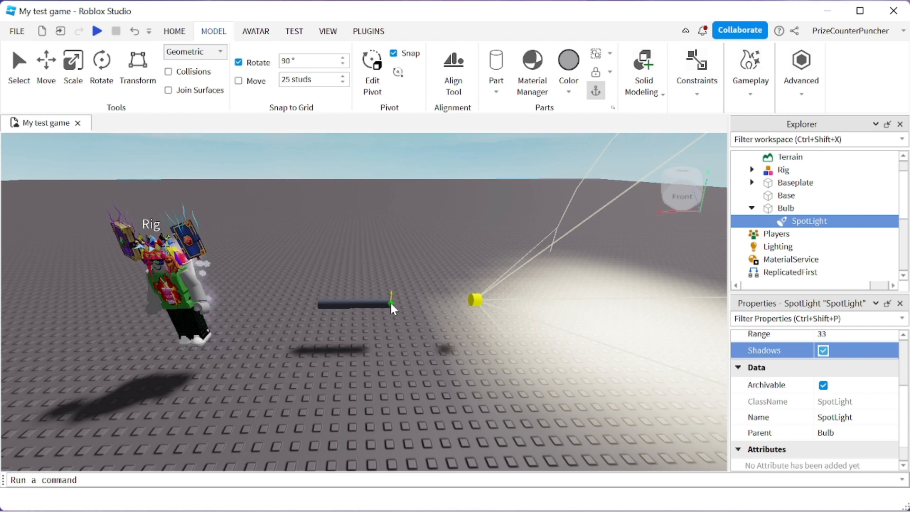
left_click(354, 304)
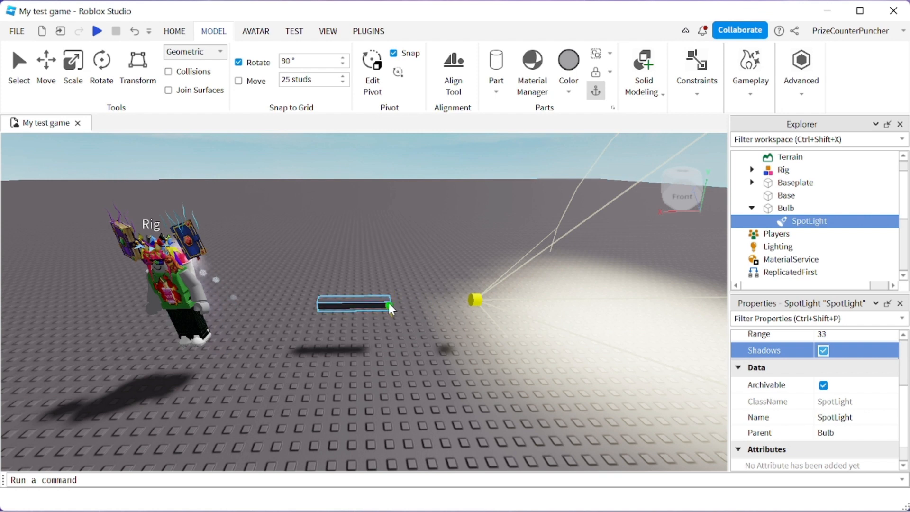
left_click(804, 207)
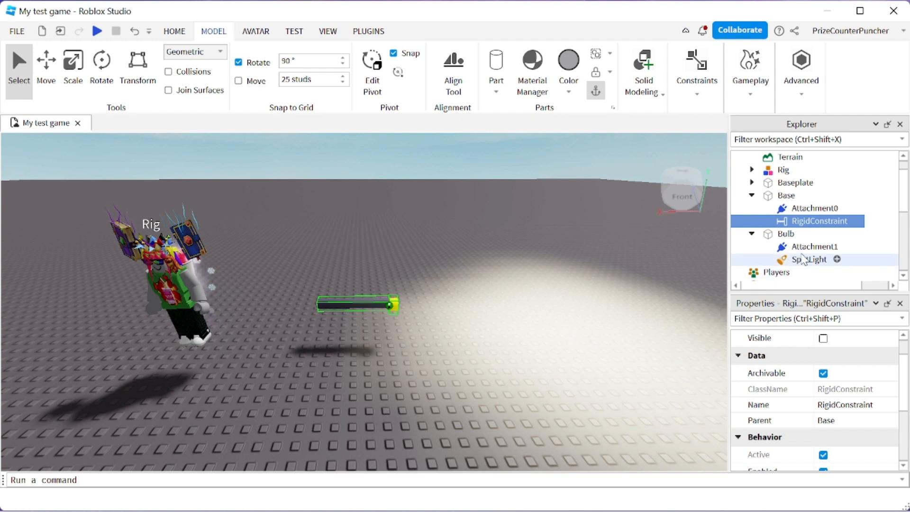
scroll("down", 3)
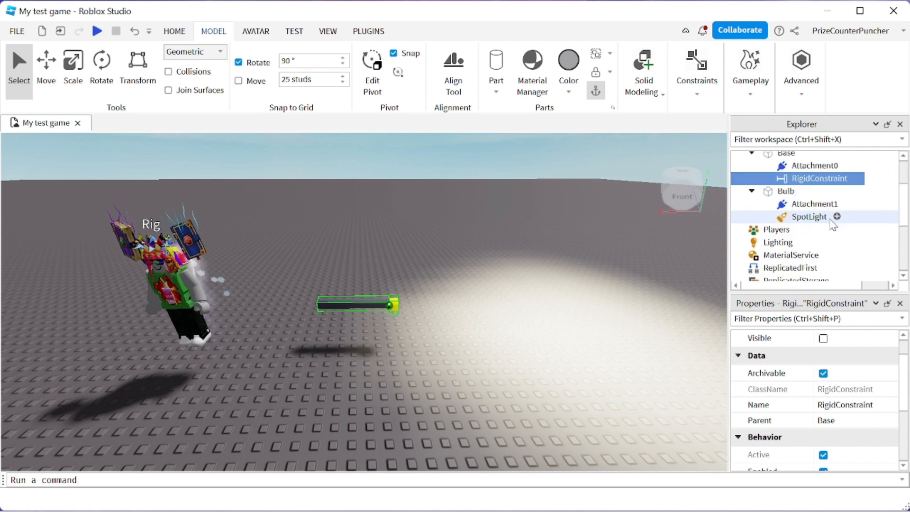
Set Lighting TimeOfDay to 2 for a night scene and start a play test.
left_click(776, 242)
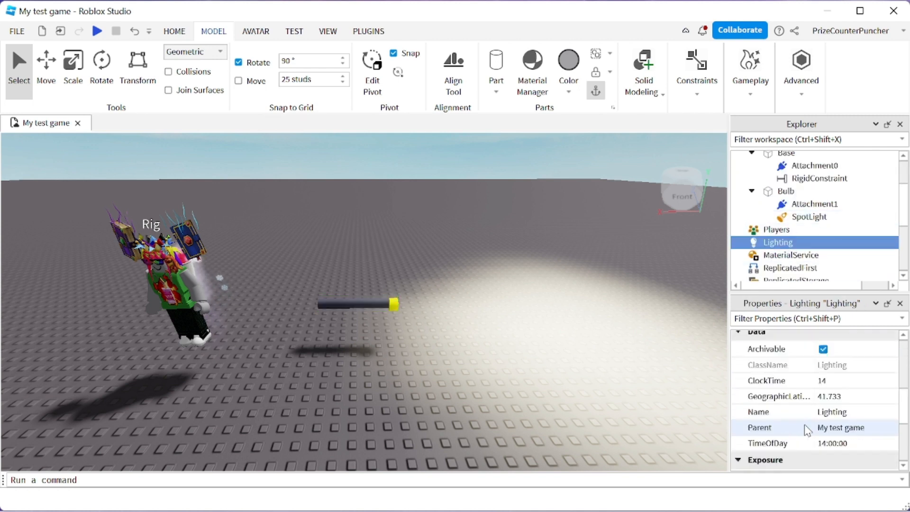
scroll("down", 3)
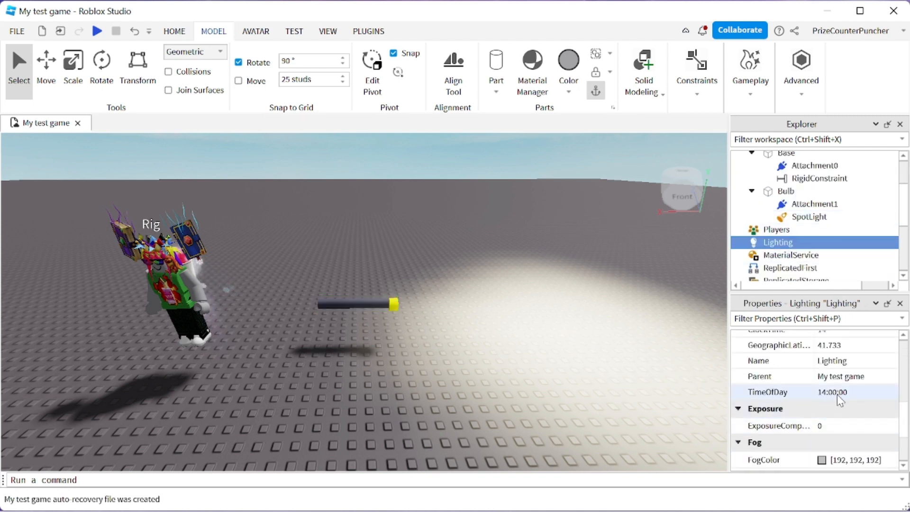
left_click(842, 392)
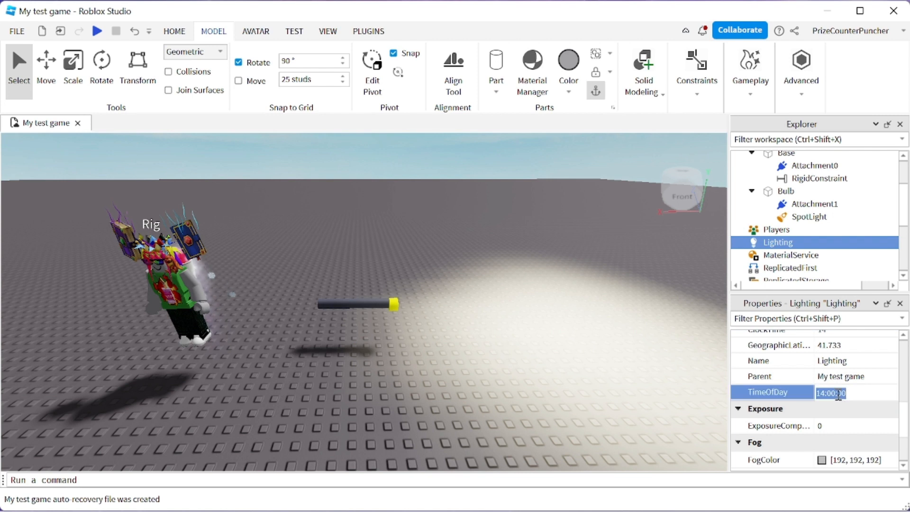
type("2")
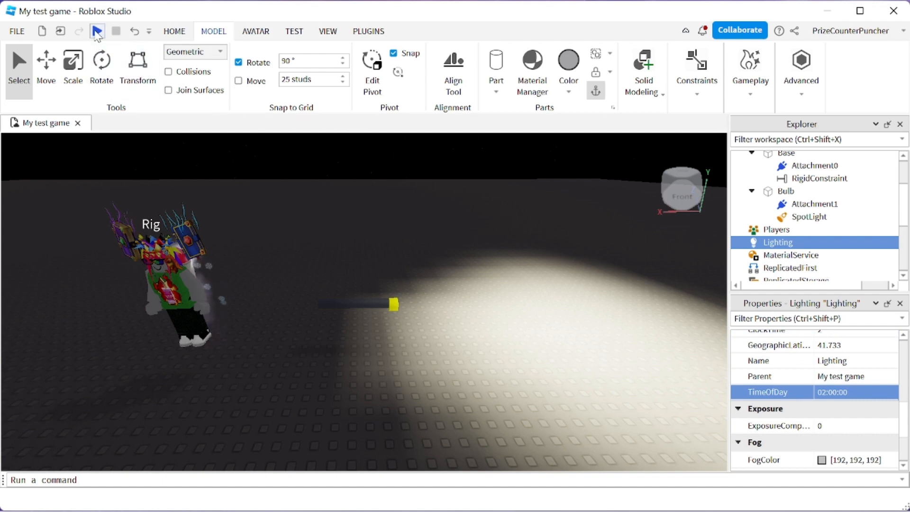
left_click(97, 30)
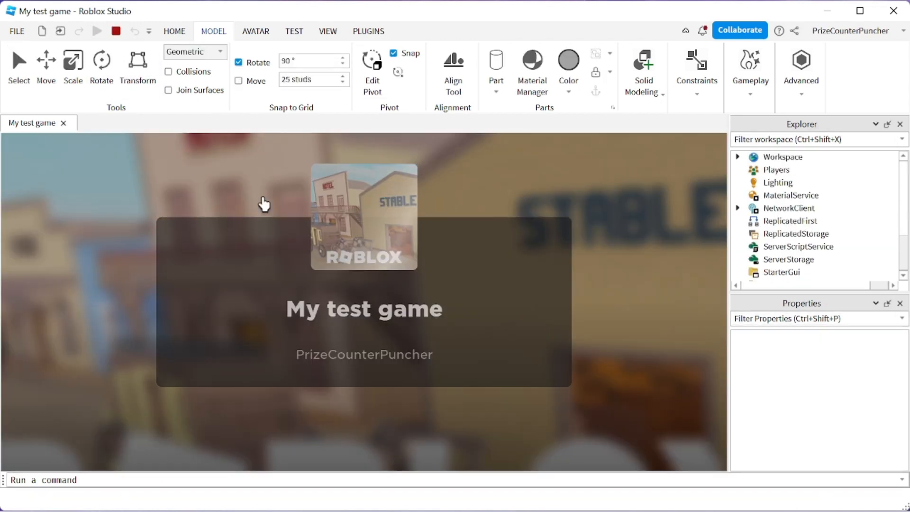